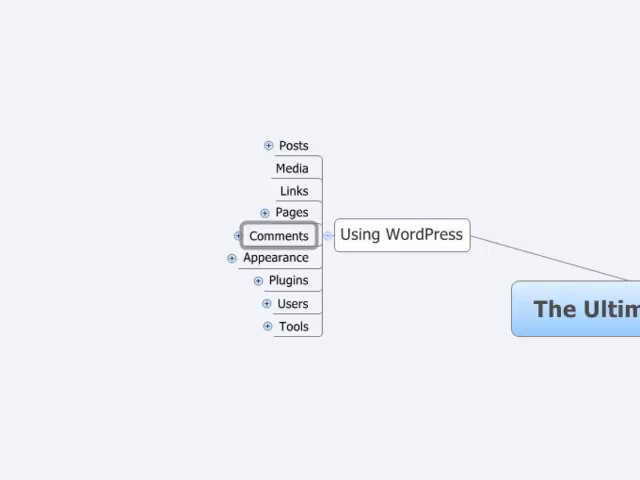
# Switch from the mind map to the browser showing the WordPress admin Dashboard.
pyautogui.click(278, 236)
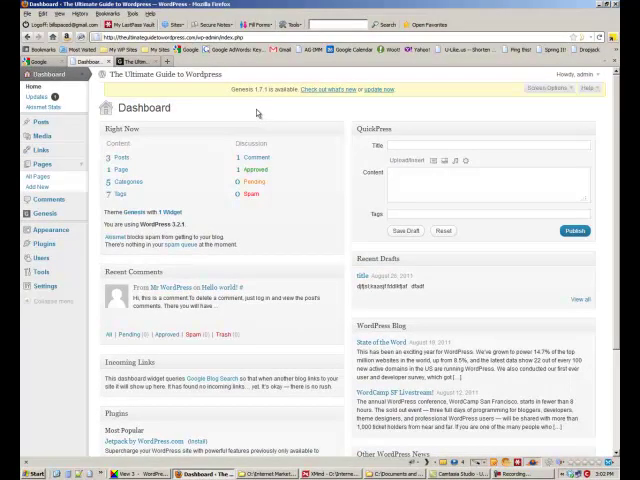
pyautogui.moveTo(258, 112)
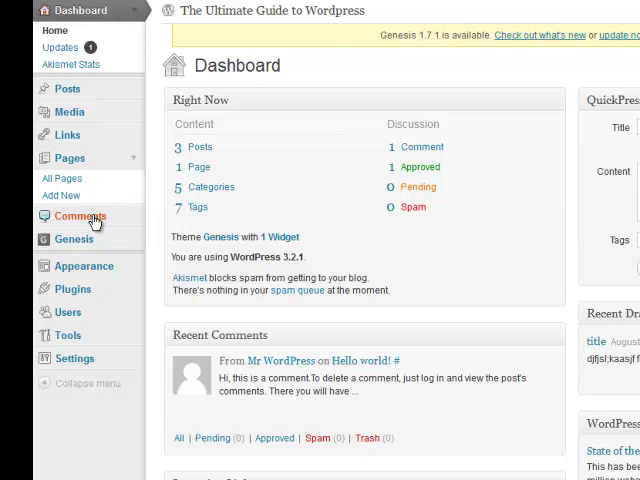
# Show the Comments list with the default Mr WordPress comment on Hello world!
pyautogui.click(80, 216)
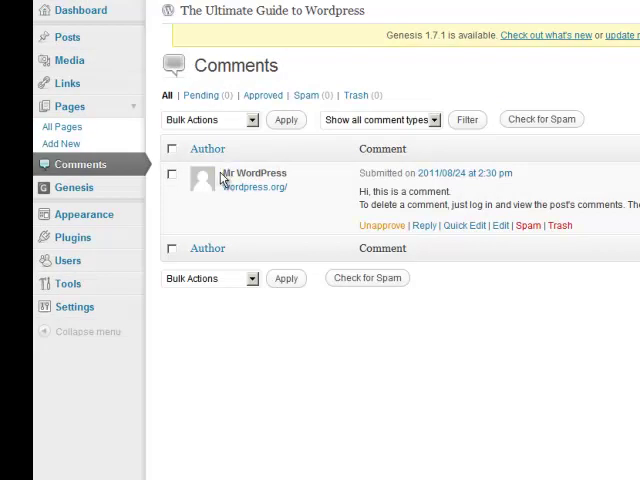
pyautogui.doubleClick(252, 172)
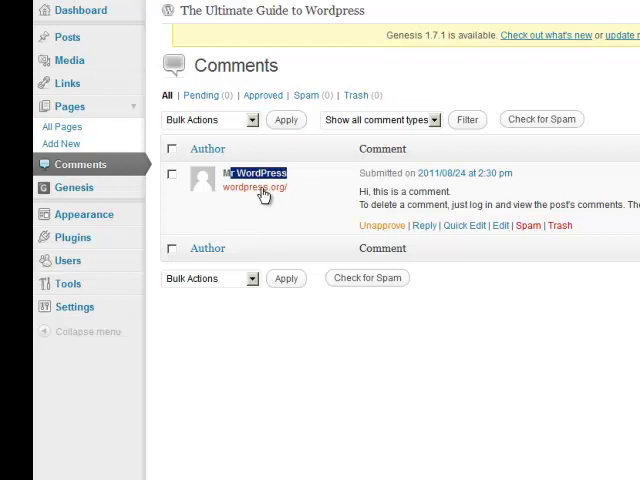
pyautogui.moveTo(256, 188)
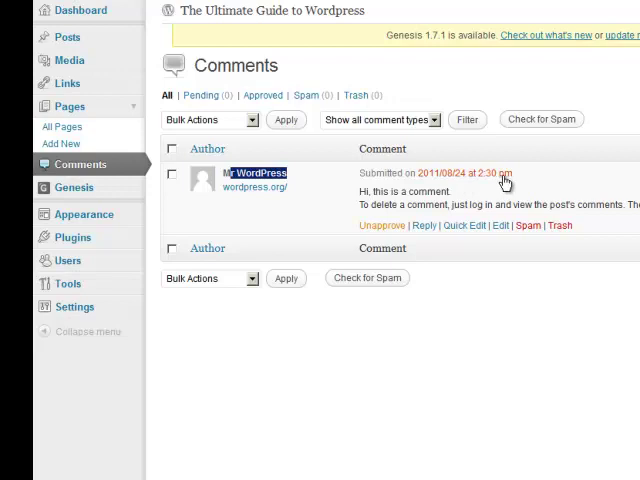
pyautogui.moveTo(460, 198)
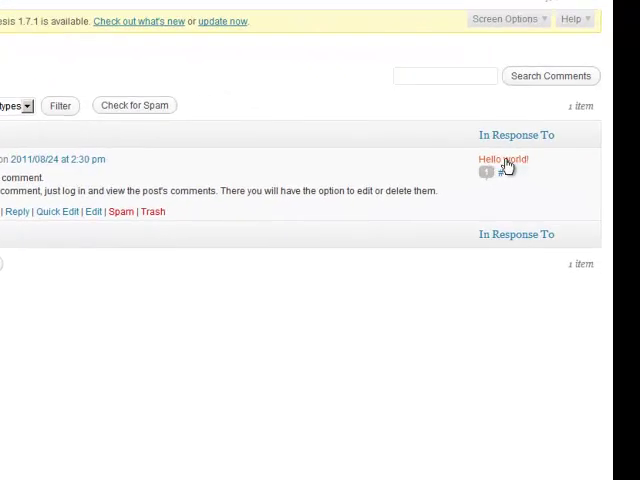
pyautogui.moveTo(518, 164)
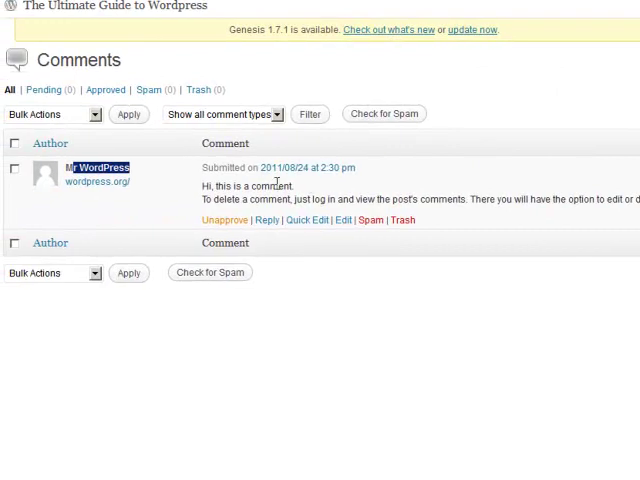
pyautogui.moveTo(226, 220)
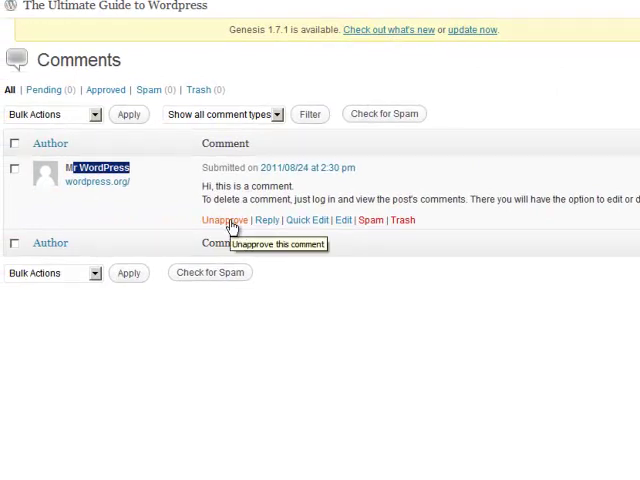
pyautogui.moveTo(268, 220)
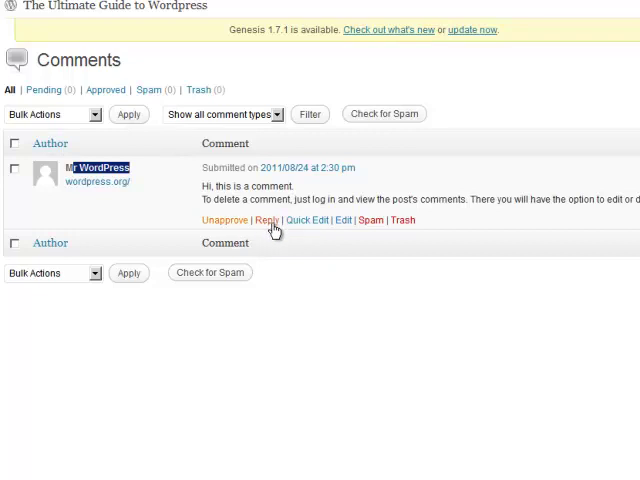
pyautogui.moveTo(332, 220)
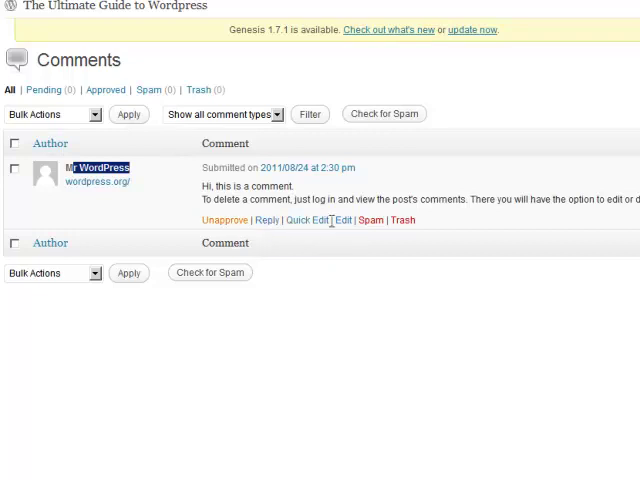
pyautogui.moveTo(404, 220)
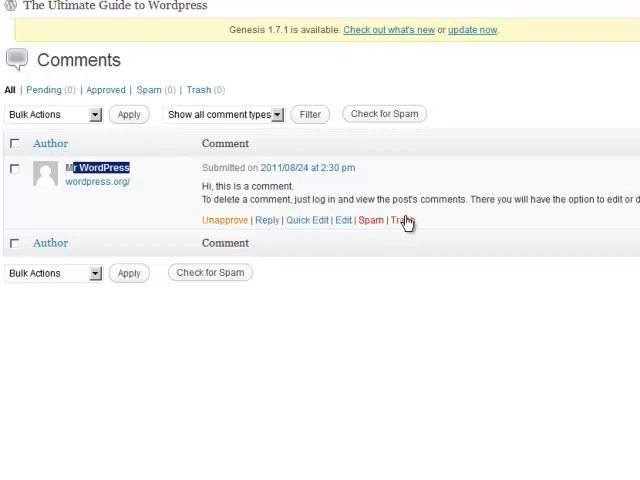
pyautogui.moveTo(222, 222)
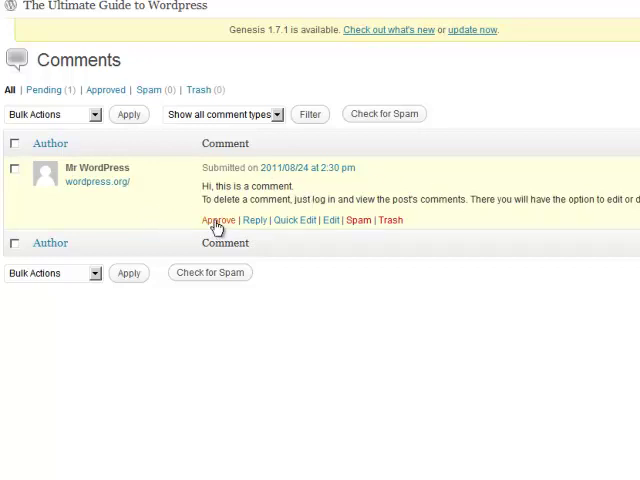
pyautogui.moveTo(216, 220)
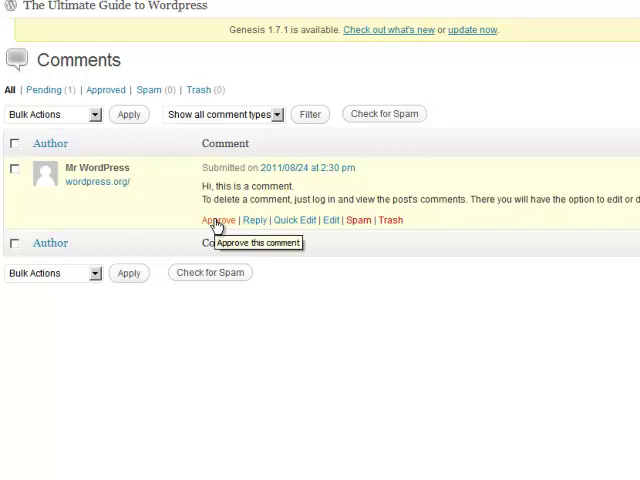
# Approve the pending Mr WordPress comment.
pyautogui.click(216, 220)
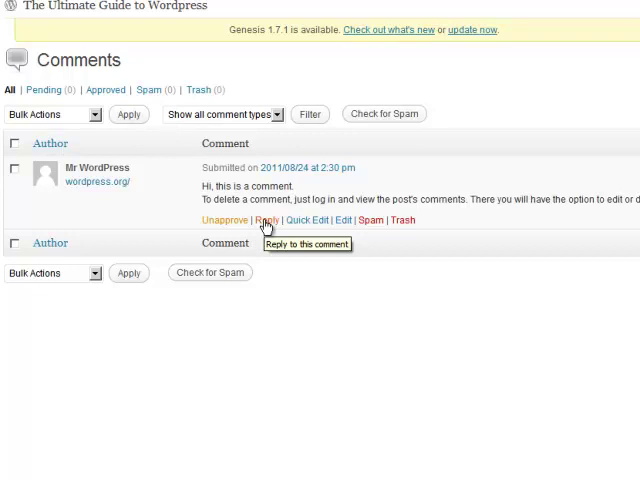
# Reply to Mr WordPress: "Thanks, please stop by from time to time and contribute.".
pyautogui.click(266, 220)
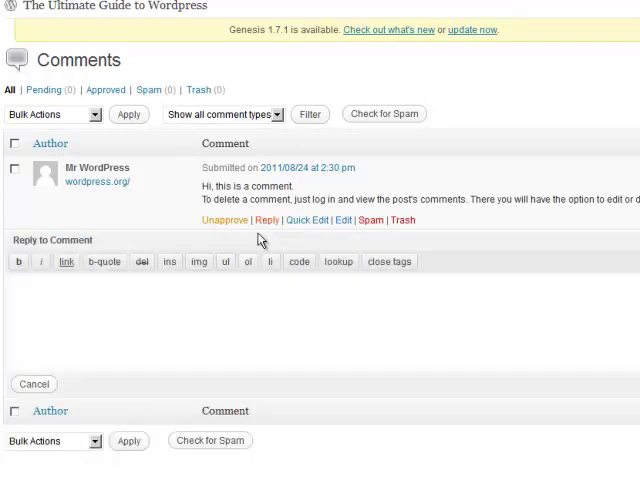
pyautogui.write('Thanks')
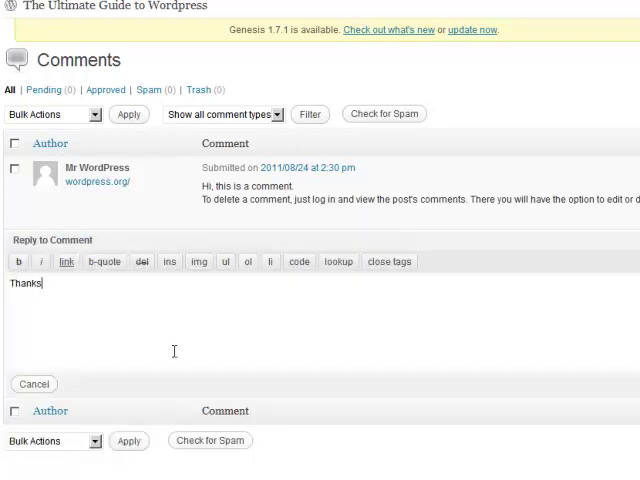
pyautogui.write(', pe')
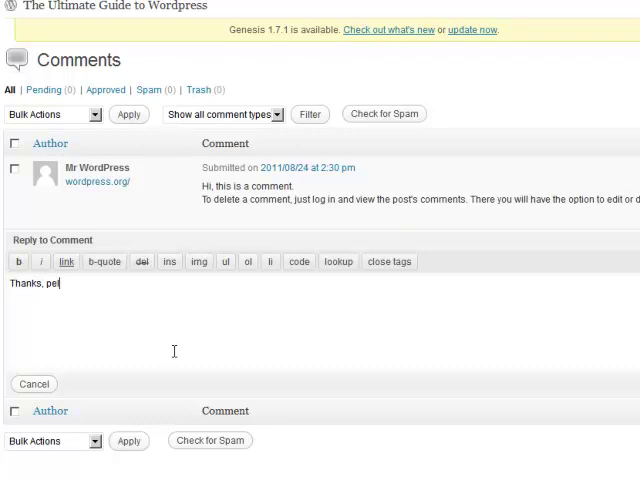
pyautogui.write('les')
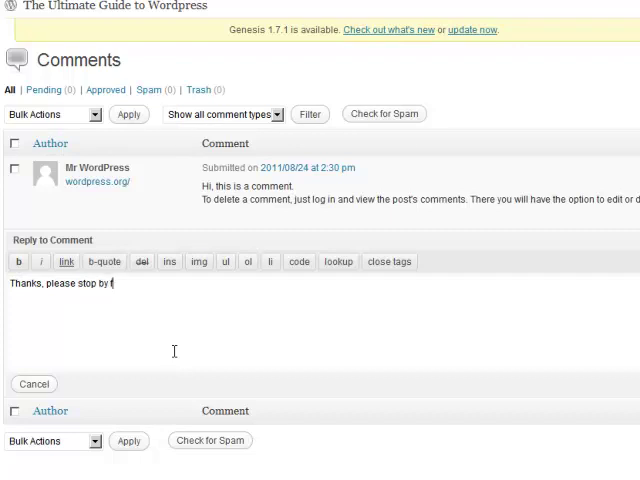
pyautogui.write('from time to tim')
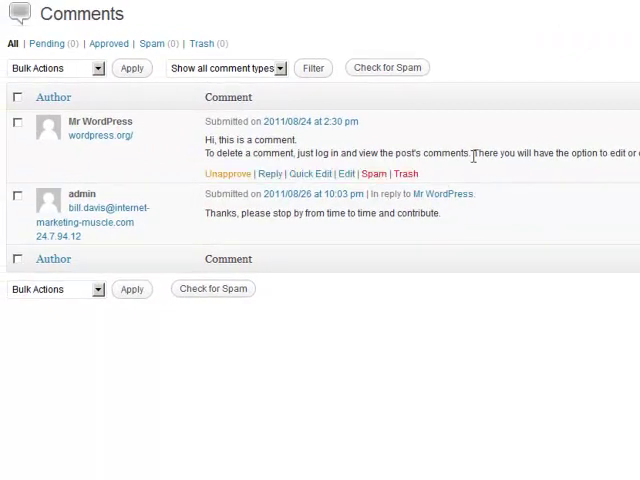
pyautogui.moveTo(456, 170)
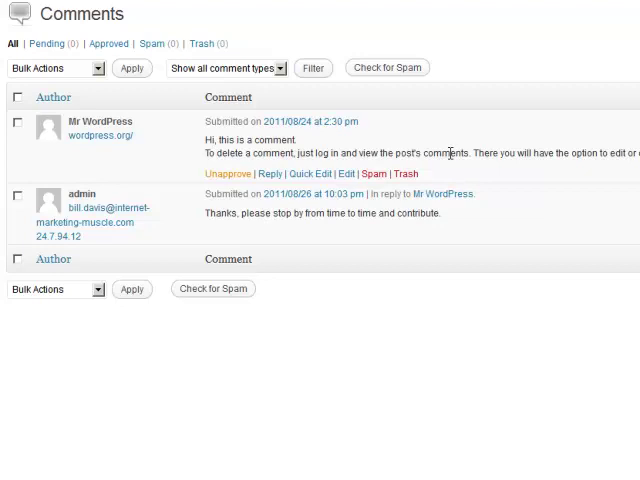
pyautogui.moveTo(312, 172)
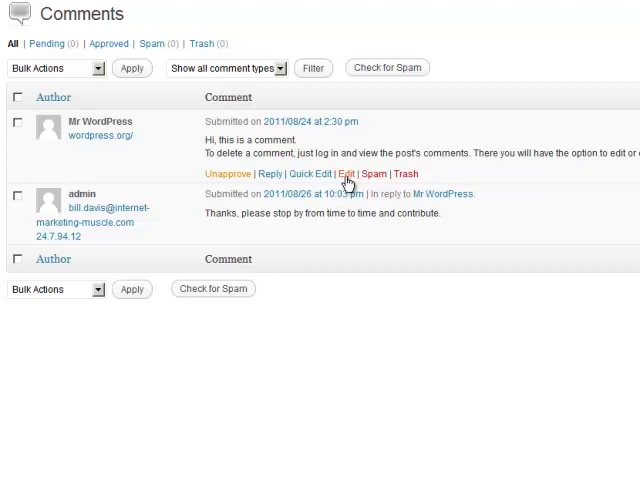
# Edit the Mr WordPress comment's text in the full editor and save with Update Comment.
pyautogui.click(348, 174)
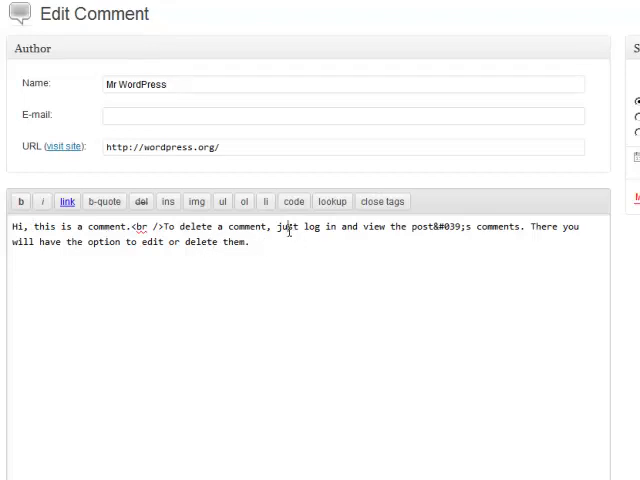
pyautogui.doubleClick(288, 226)
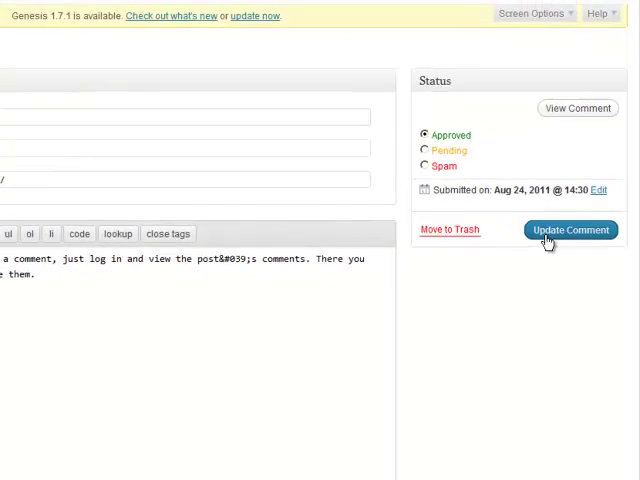
pyautogui.moveTo(456, 164)
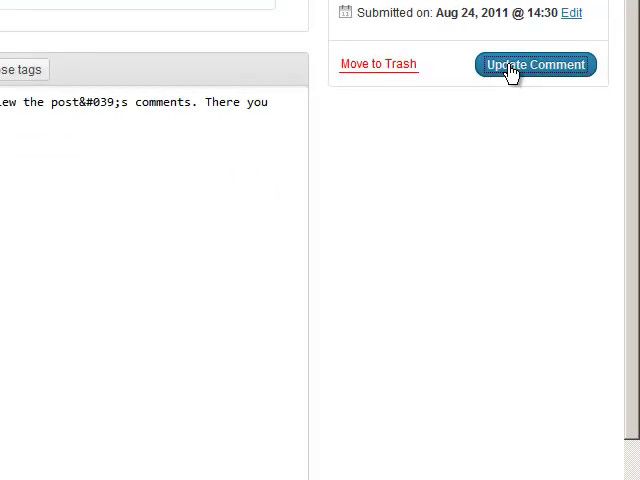
pyautogui.click(536, 64)
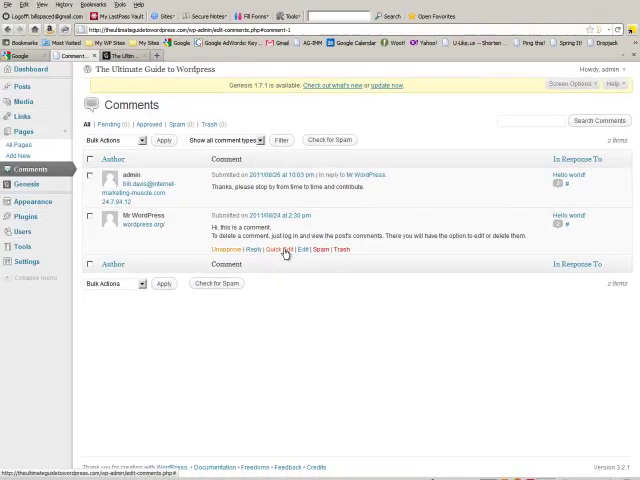
# Quick Edit the Mr WordPress comment inline and save with Update Comment.
pyautogui.click(300, 250)
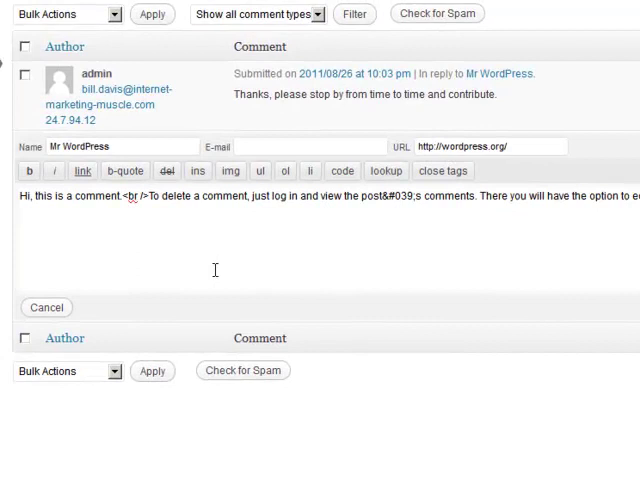
pyautogui.scroll(-3)
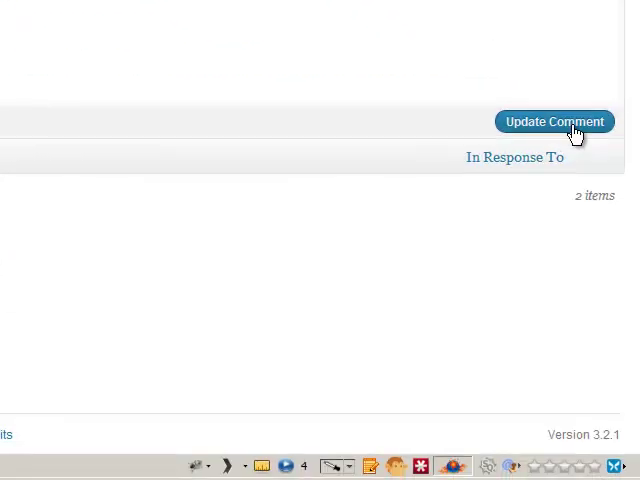
pyautogui.click(552, 120)
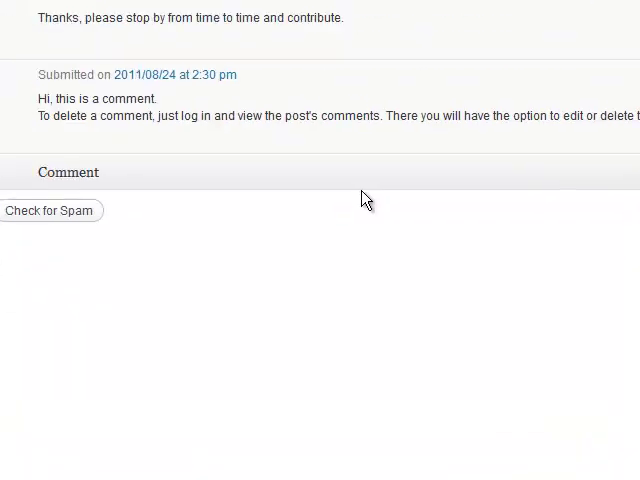